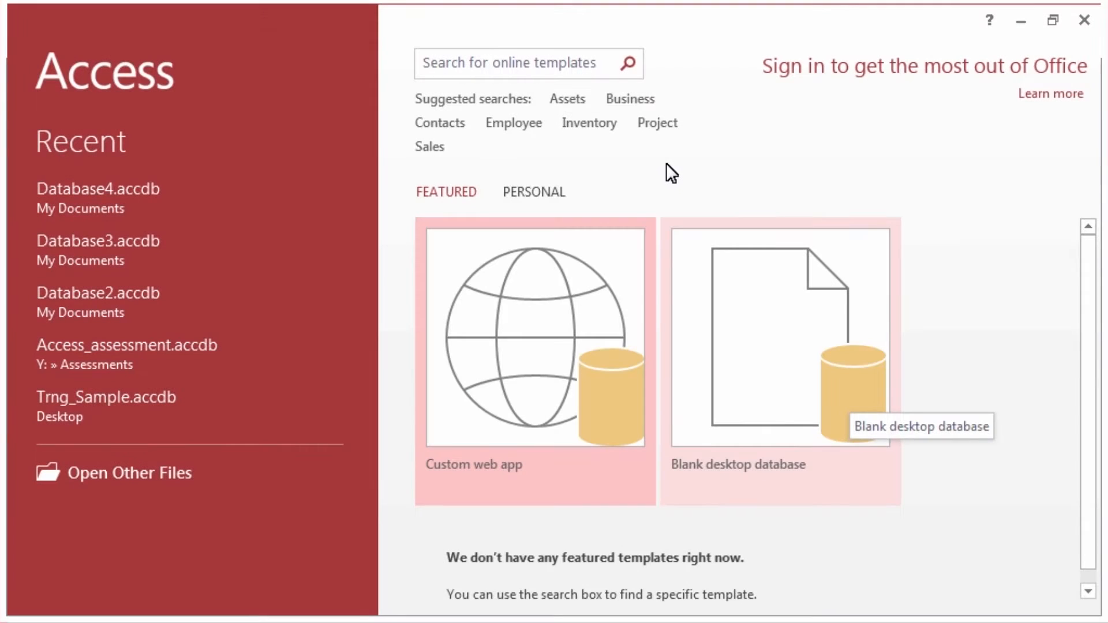
- Create a blank desktop database named Project.accdb in the Documents folder
click(778, 337)
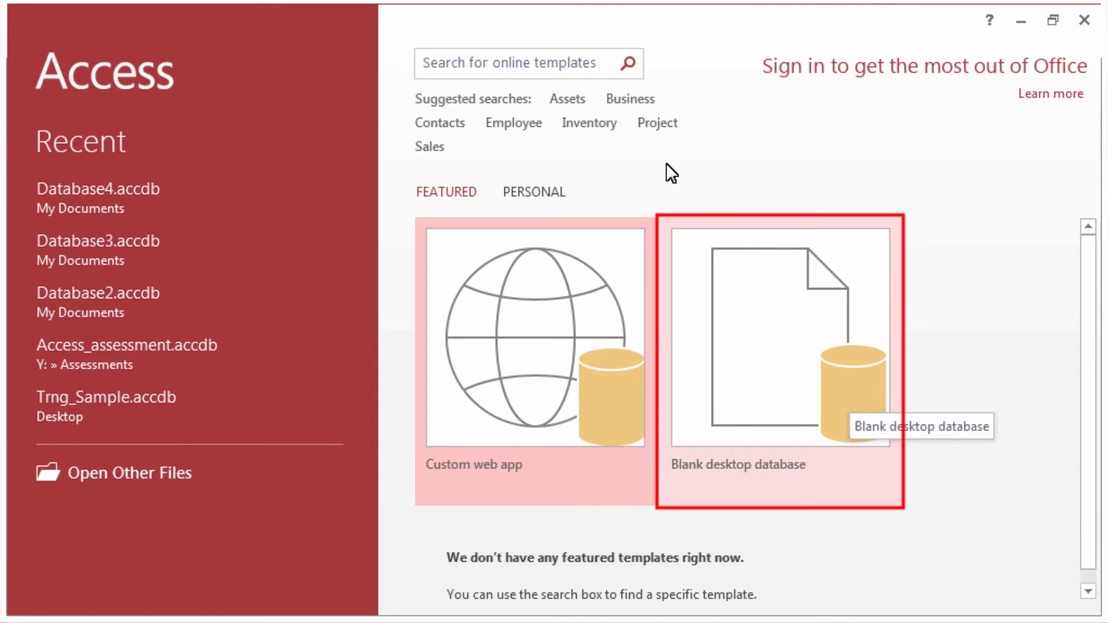
mouse_move(772, 318)
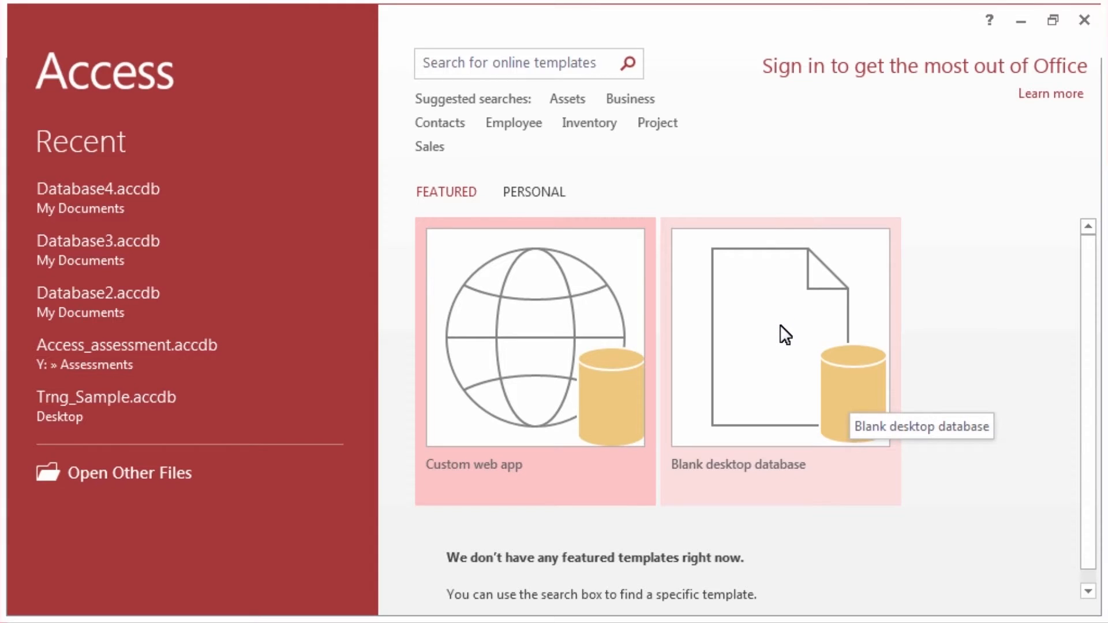
click(781, 336)
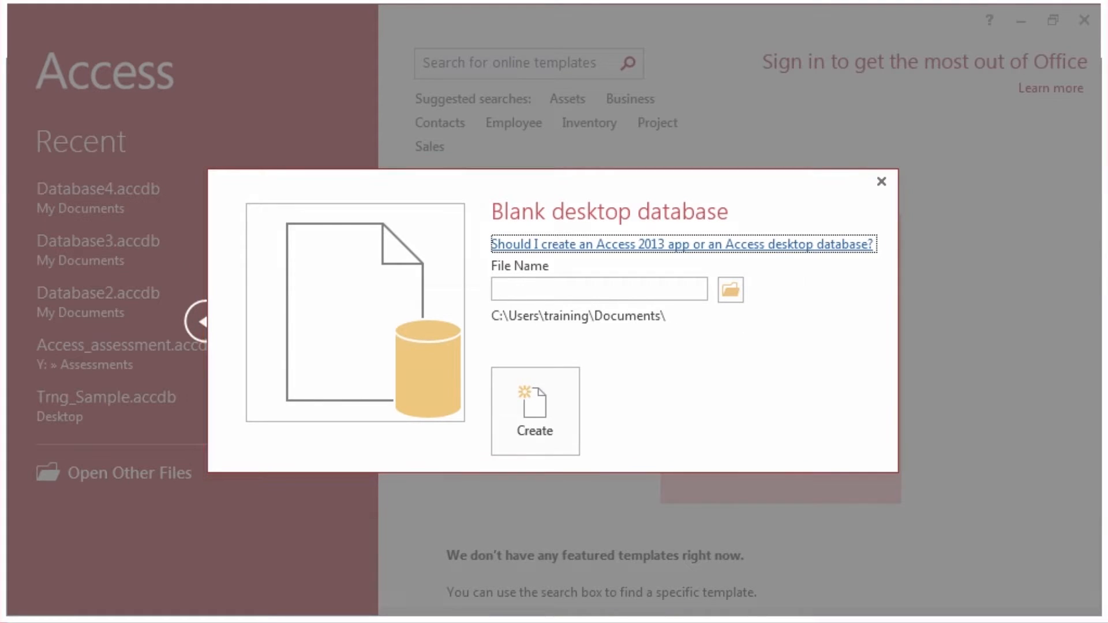
text(Project.accdb)
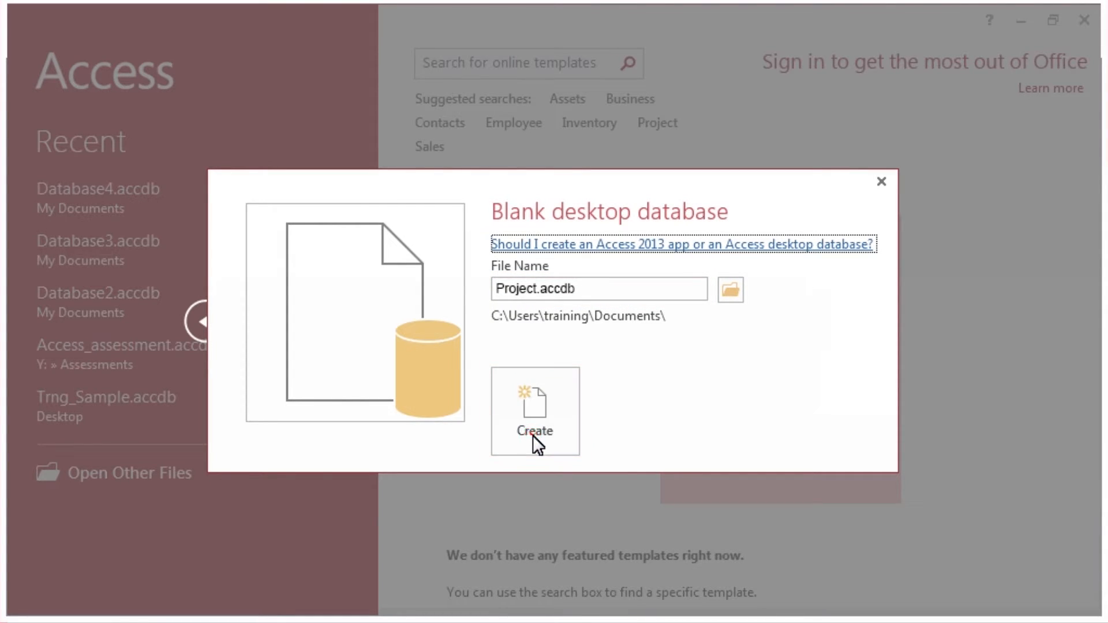
click(534, 412)
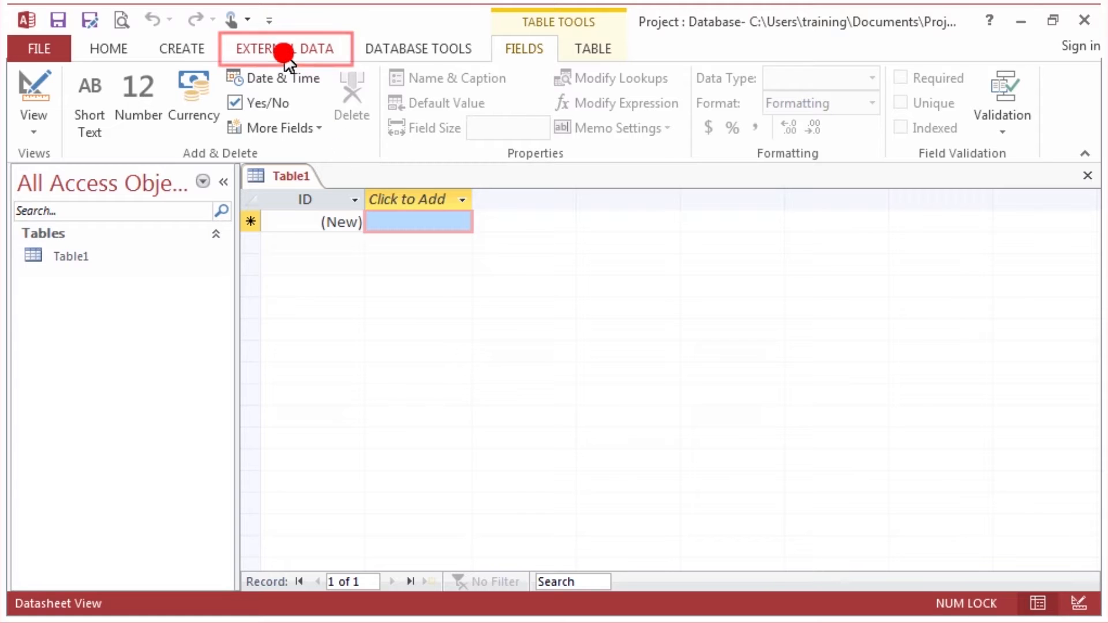
- Start the Excel import wizard from the External Data tab
click(285, 48)
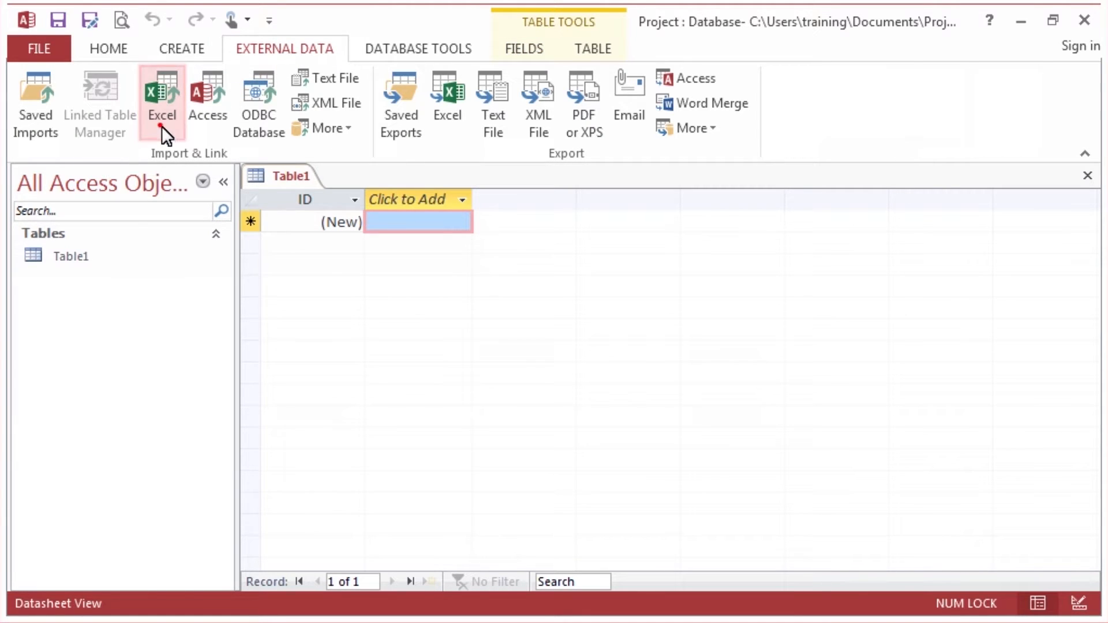
click(161, 99)
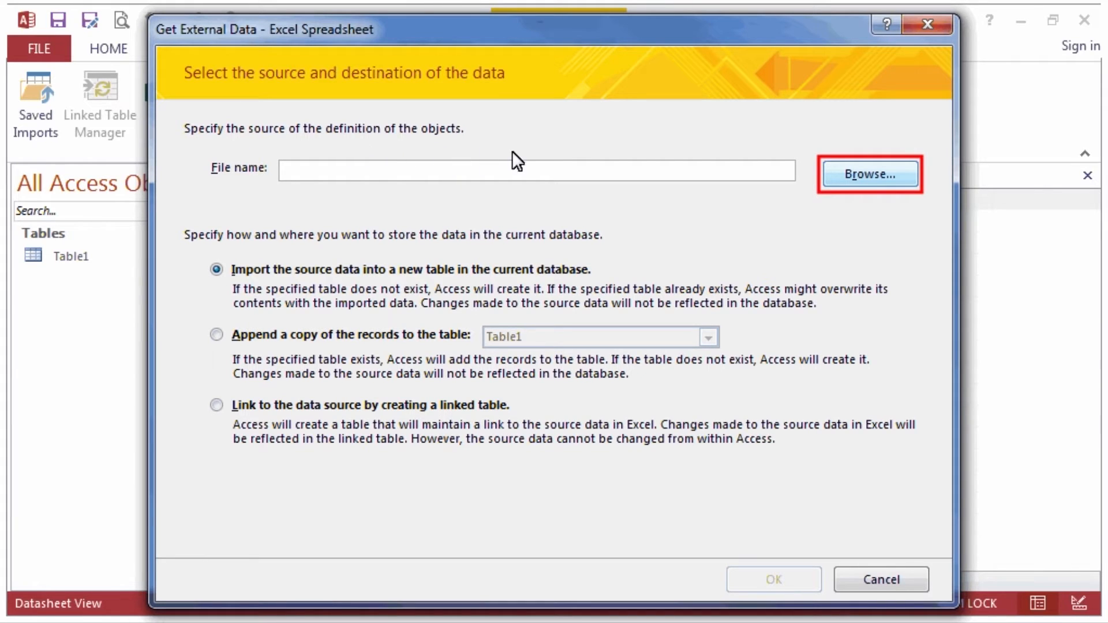
mouse_move(877, 184)
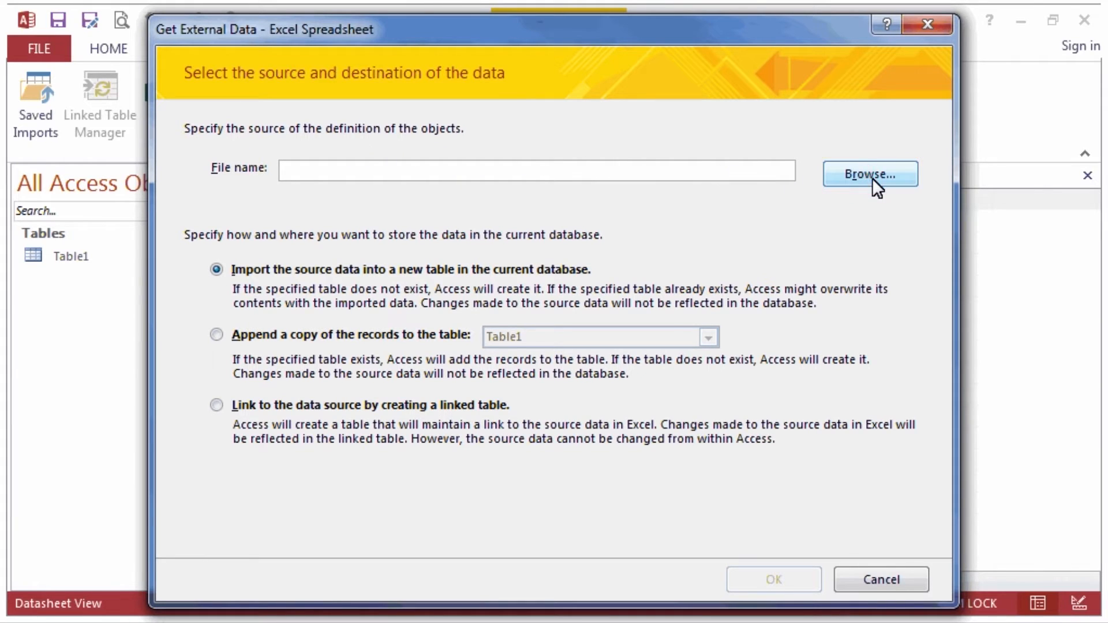
- Select Sample_StuInfo.xlsx as the source for import into a new table, accepting the security notice
click(870, 174)
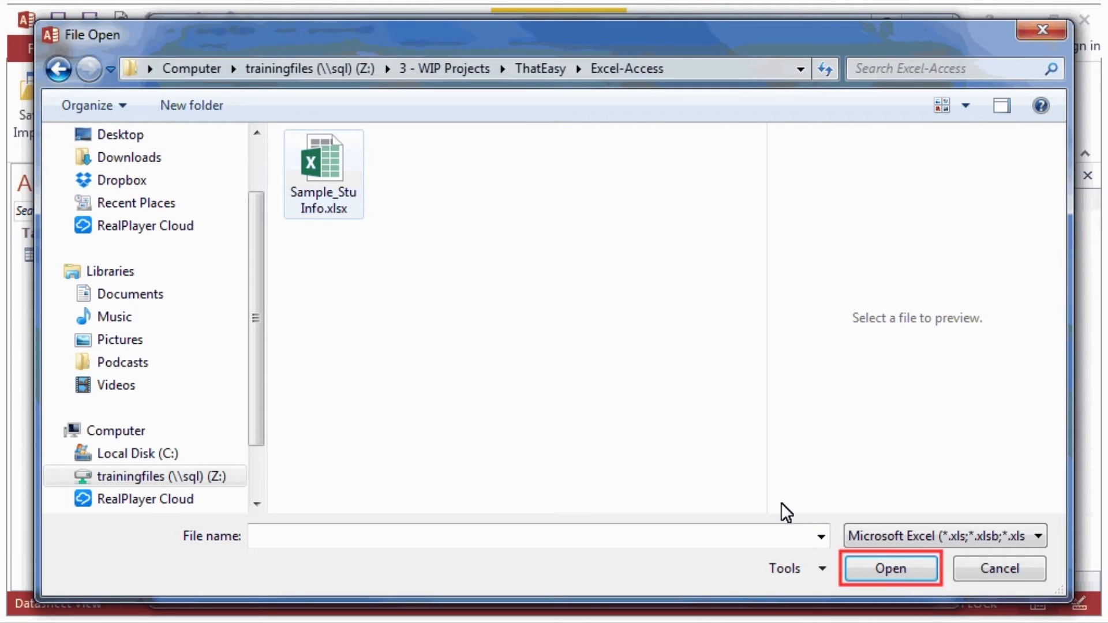
click(889, 568)
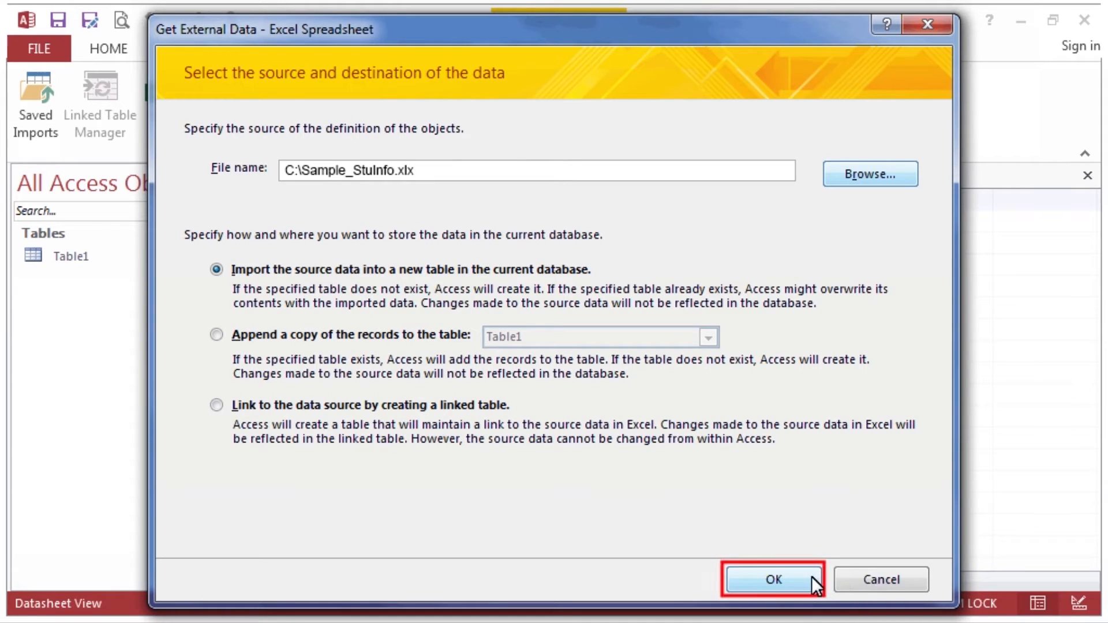
click(772, 579)
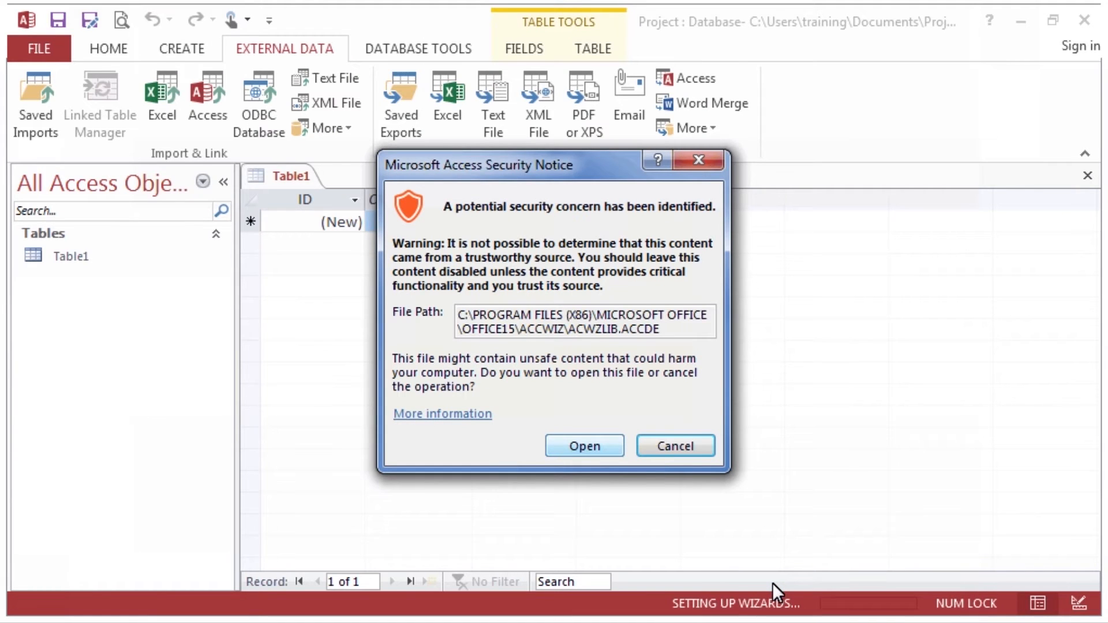
click(583, 447)
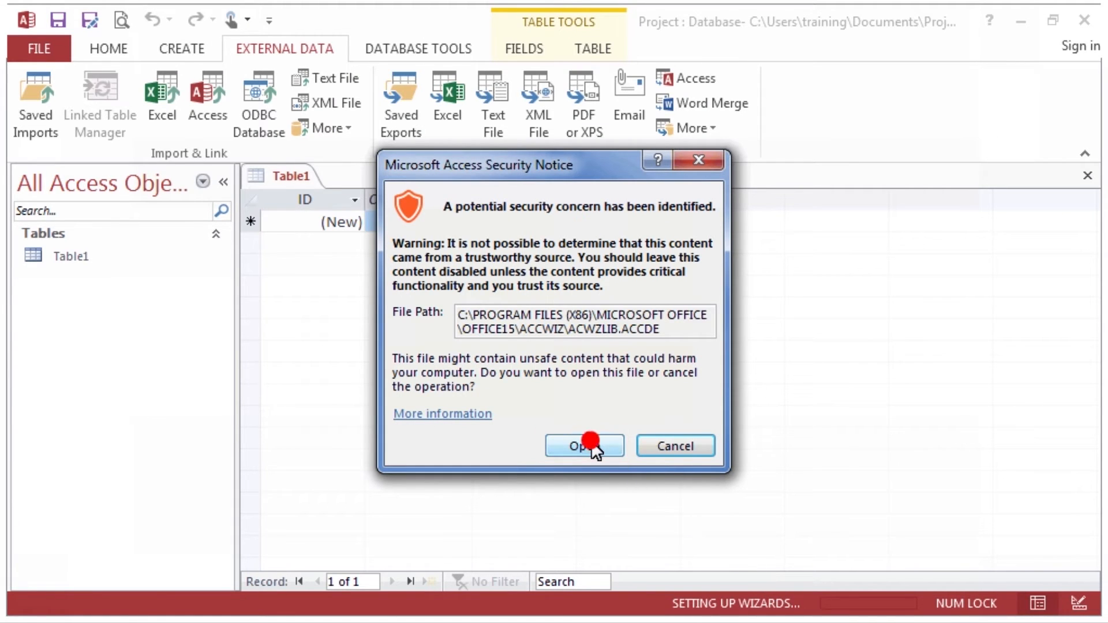
- Import the spreadsheet as table Sheet1 with First Row Contains Column Headings ticked
click(578, 446)
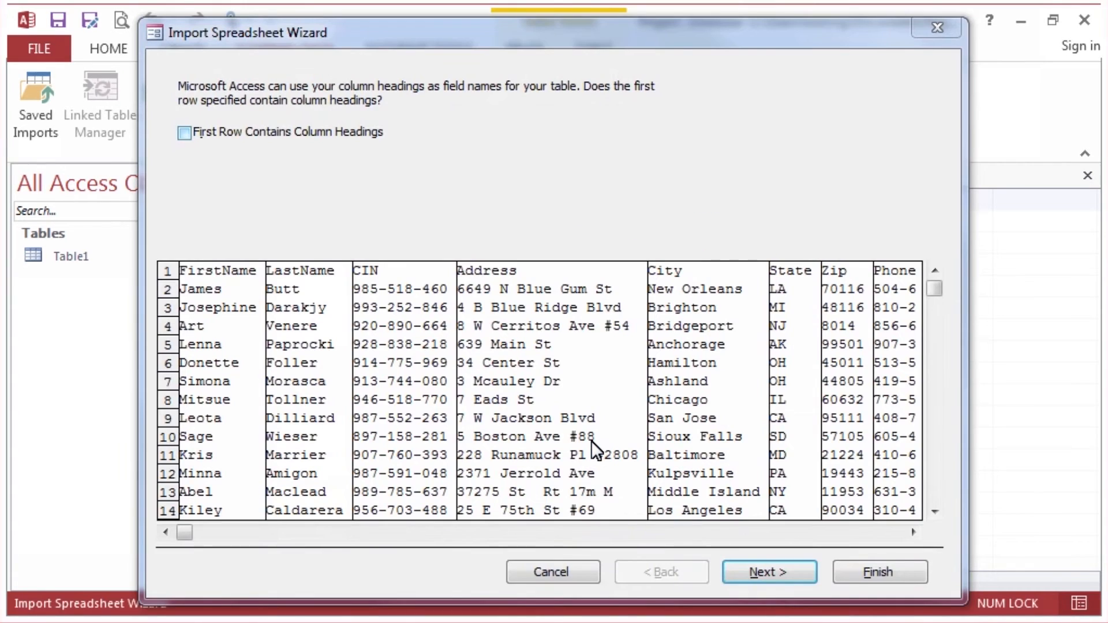
click(185, 133)
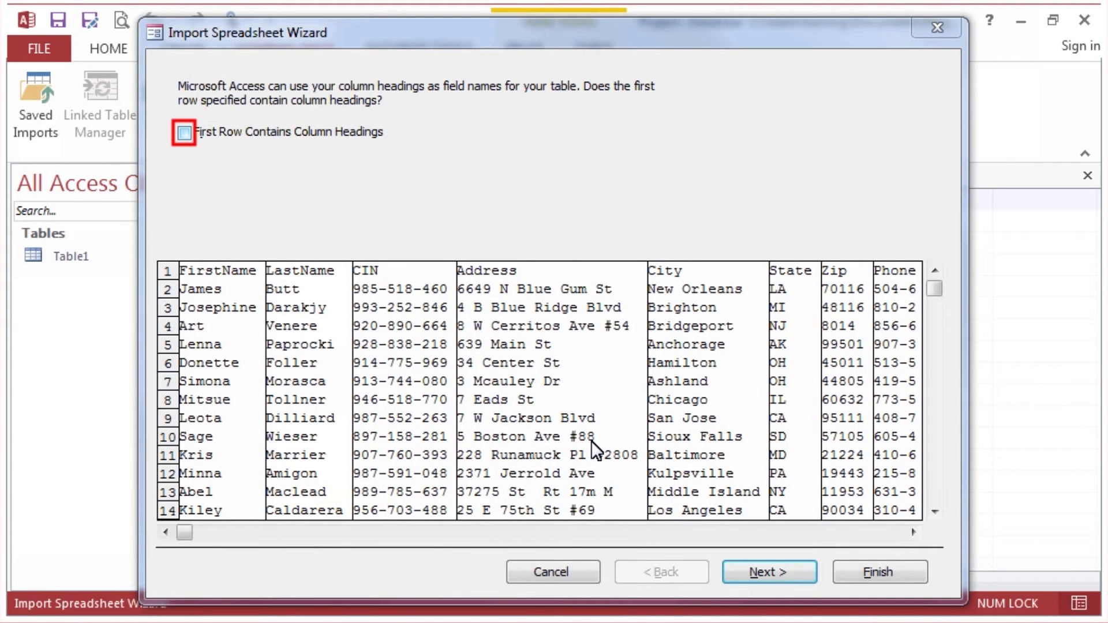
mouse_move(276, 205)
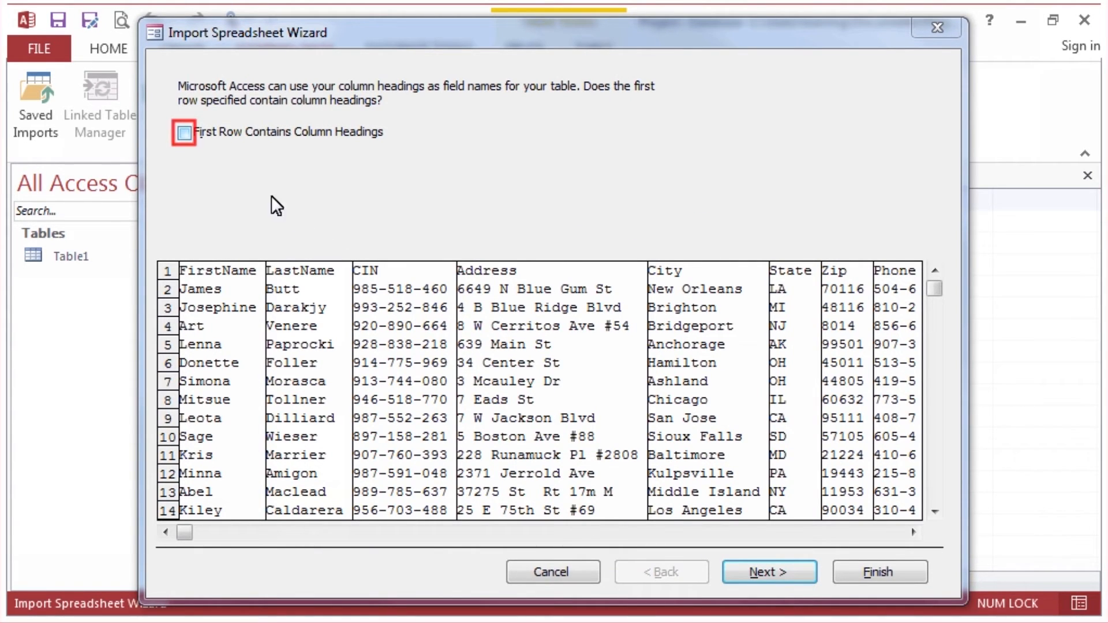
click(183, 133)
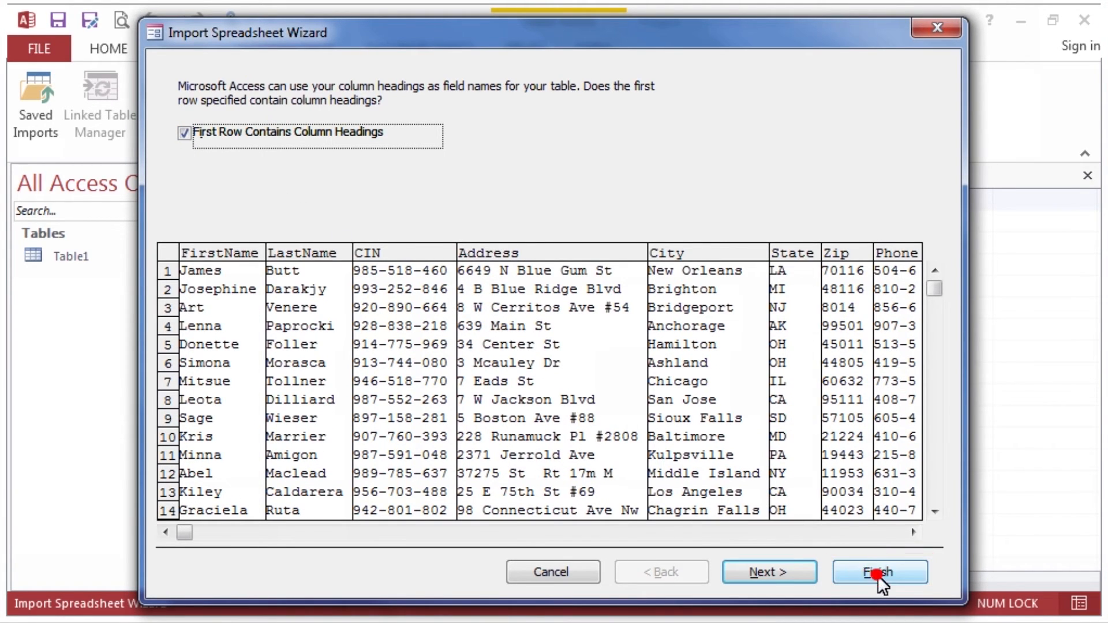
click(880, 572)
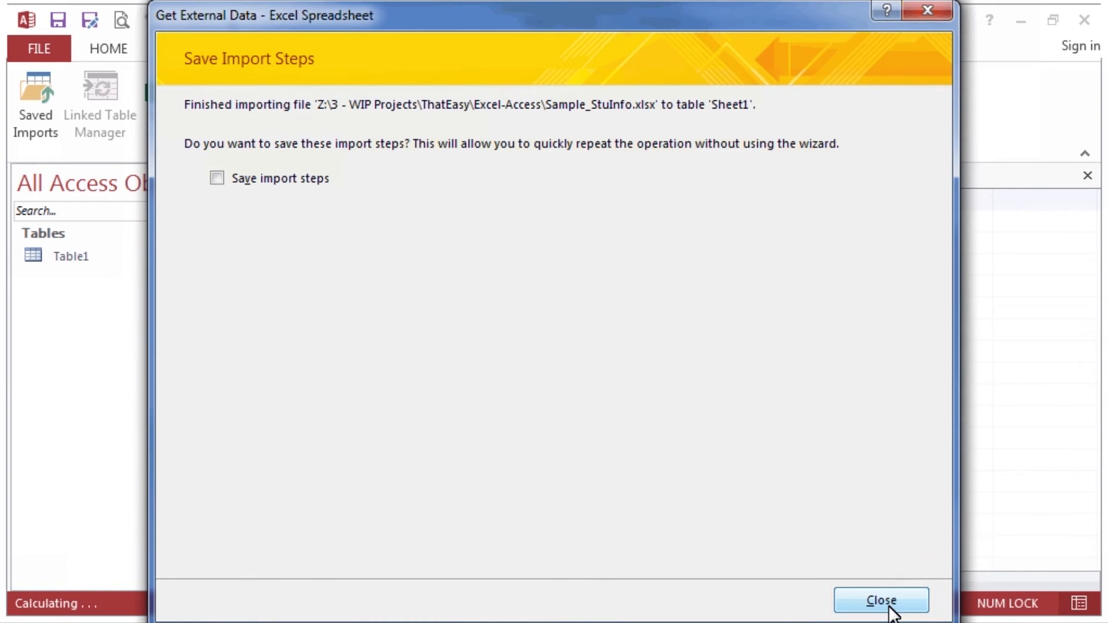
- Close the import summary without saving steps and open Sheet1's 31 student records
click(881, 600)
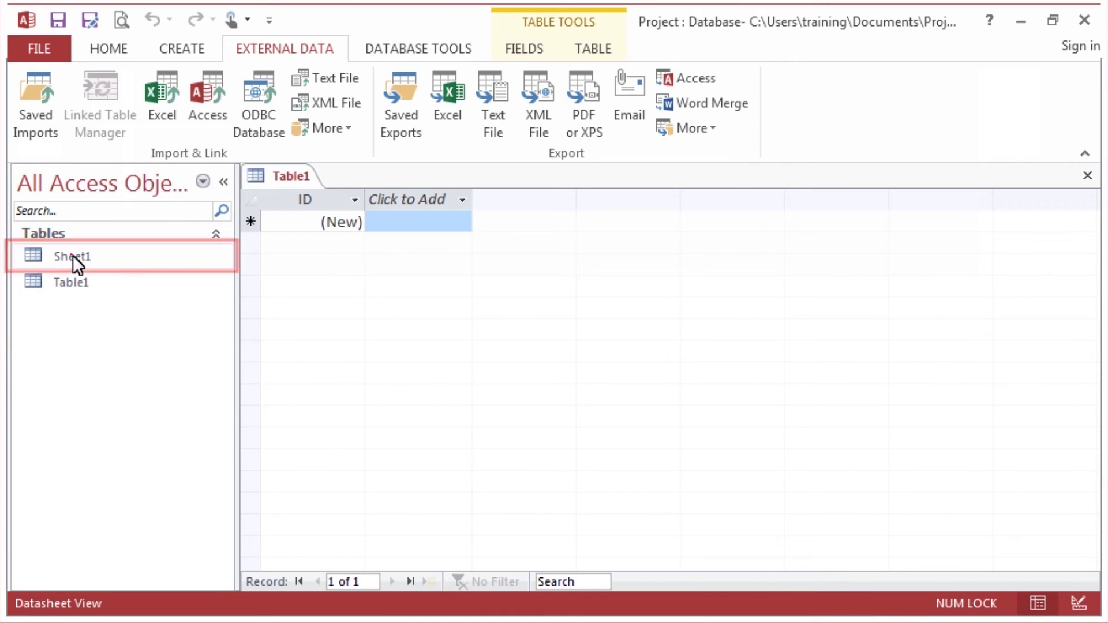
double_click(70, 255)
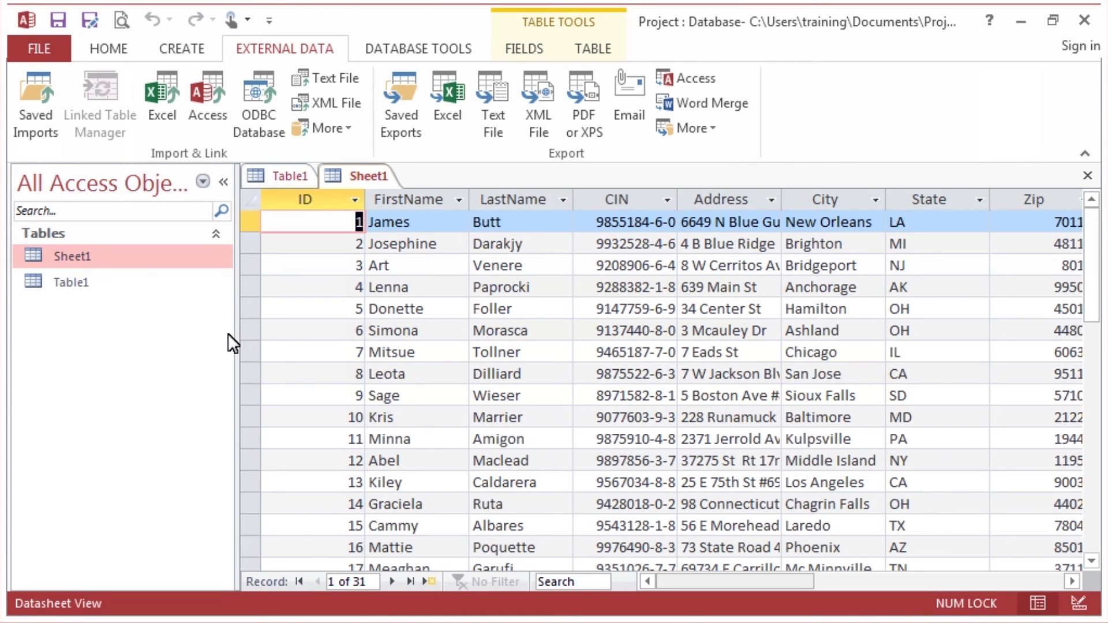